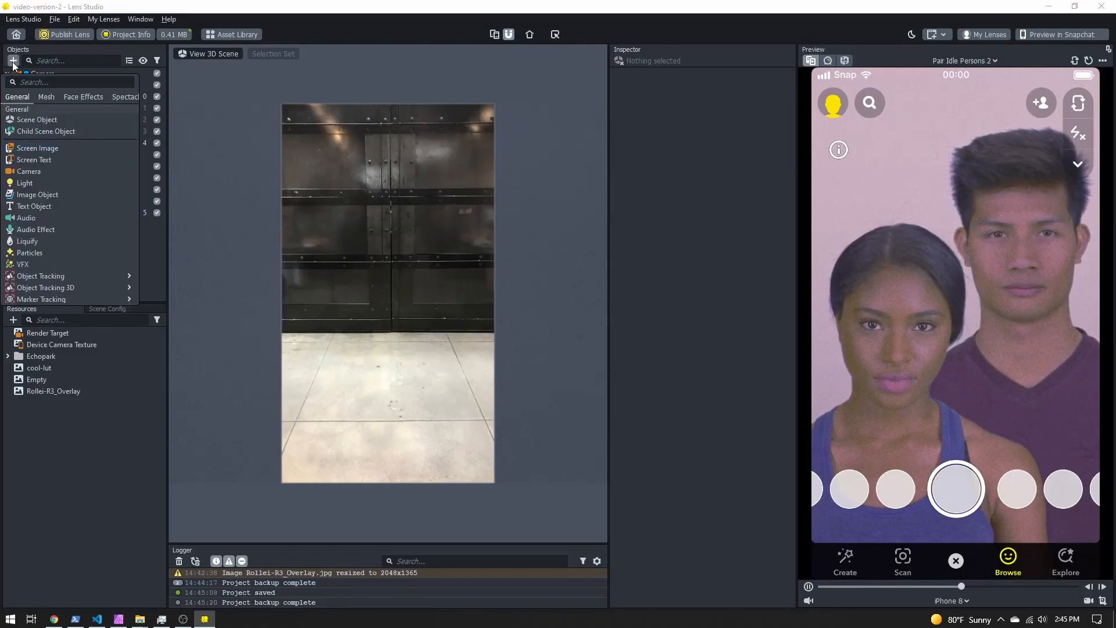
Add a Screen Text object and select Screen Text 0 to show it in the Inspector.
left_click(37, 147)
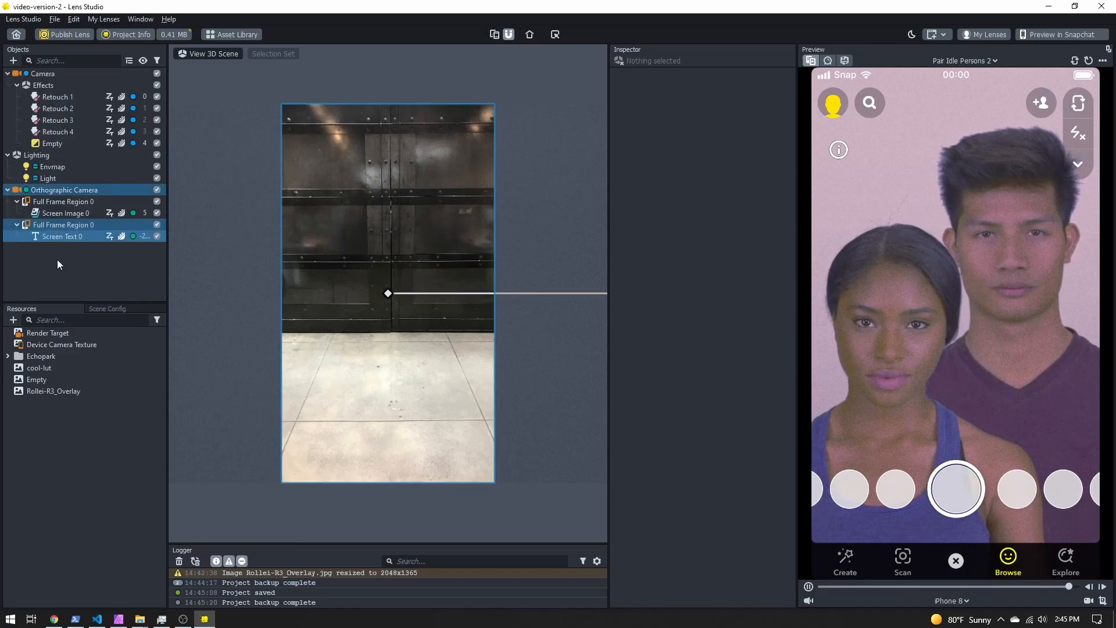
left_click(62, 236)
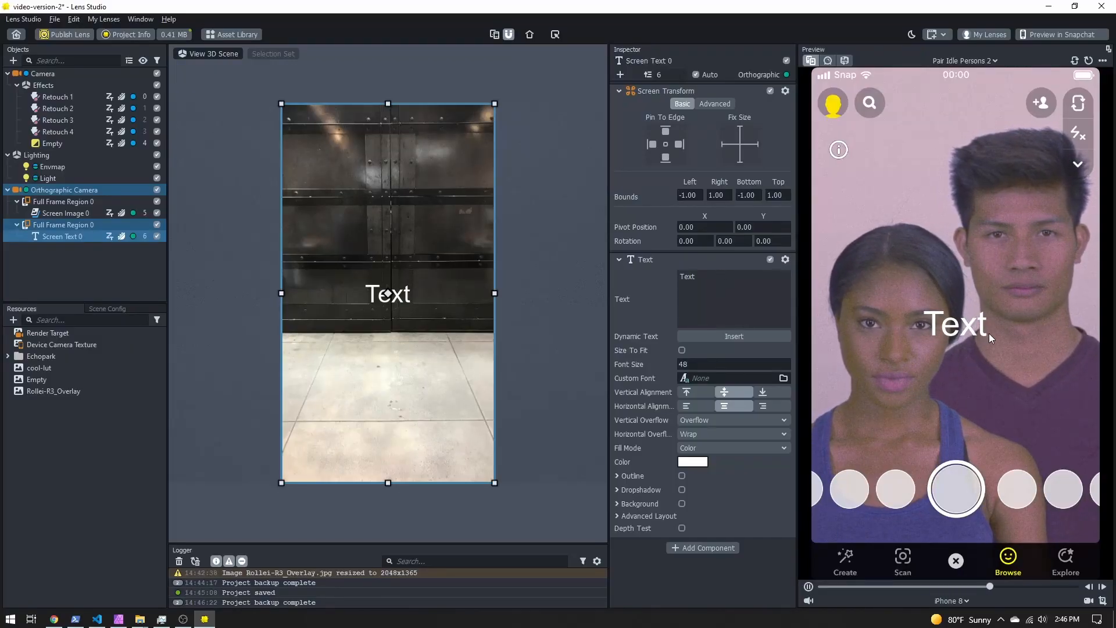
Replace the placeholder wording with the test phrase 'I'm cool' before clearing it.
double_click(686, 277)
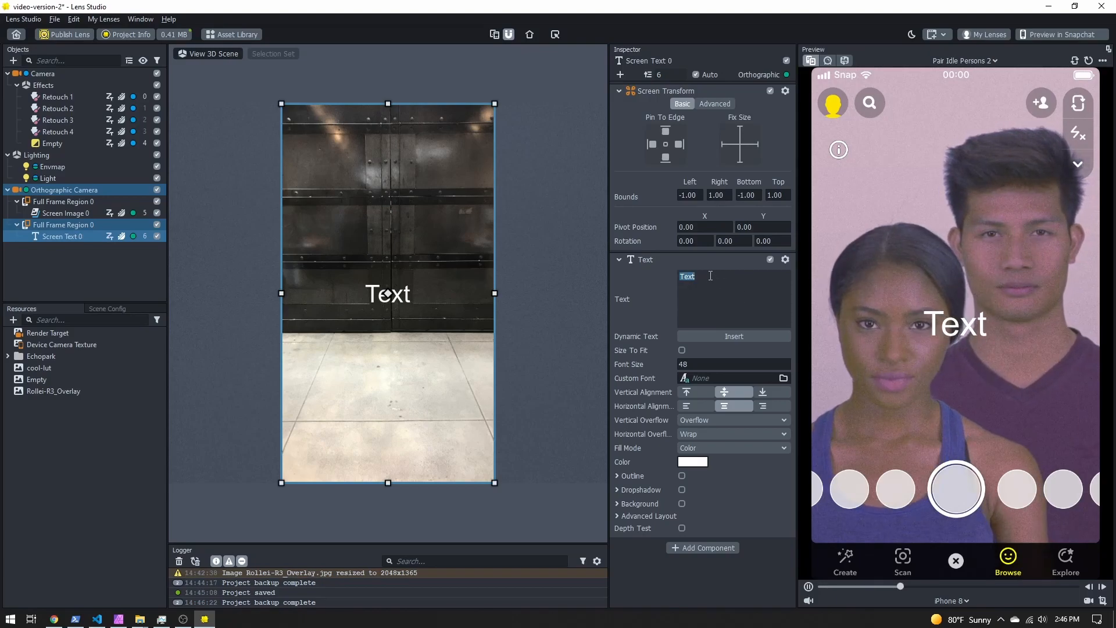
type("I'm c")
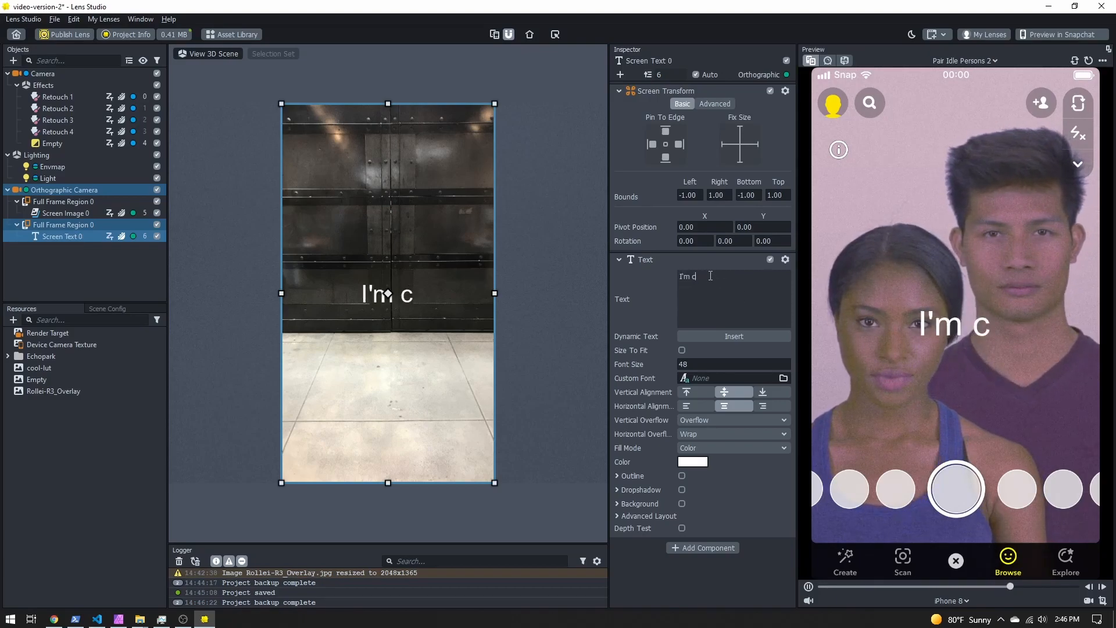
type("ool")
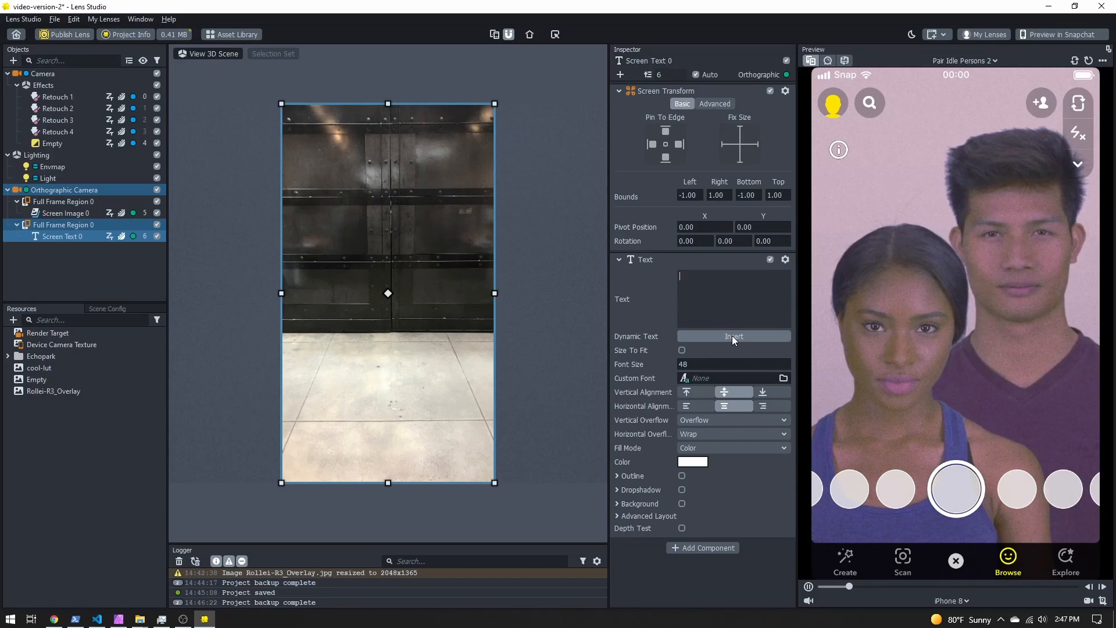
Insert the dynamic Day value so the text shows the current weekday, Monday.
left_click(733, 336)
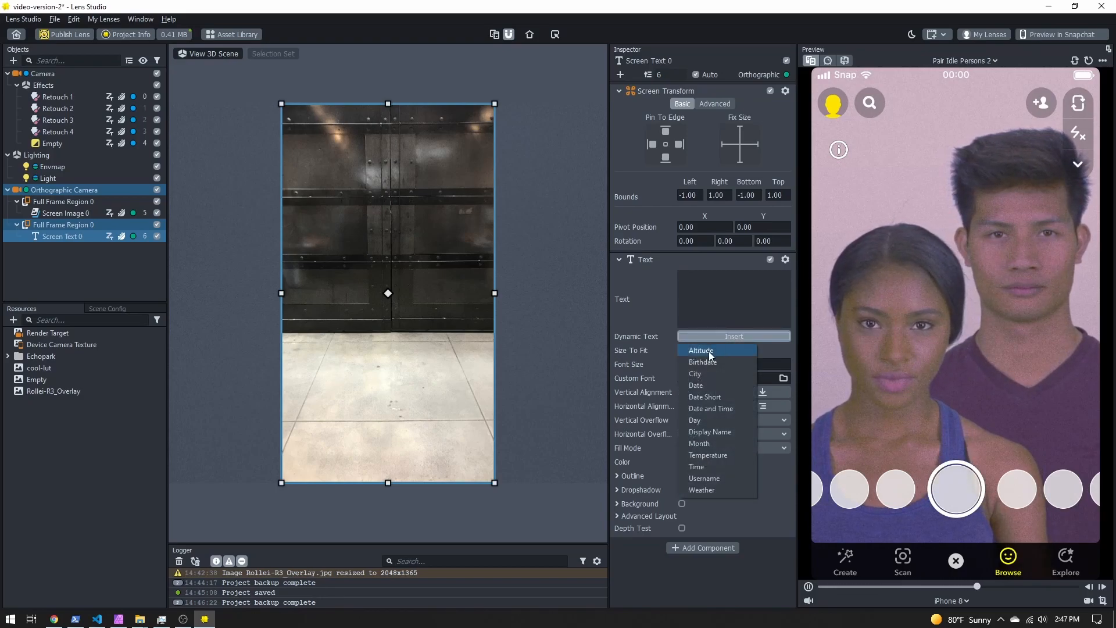
mouse_move(707, 384)
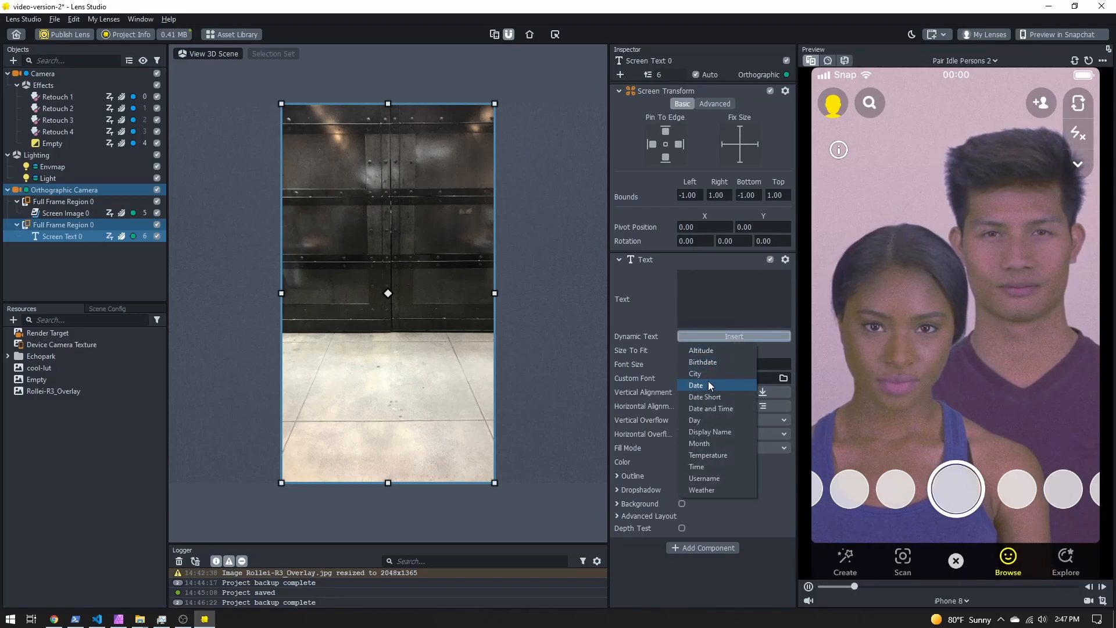
mouse_move(709, 408)
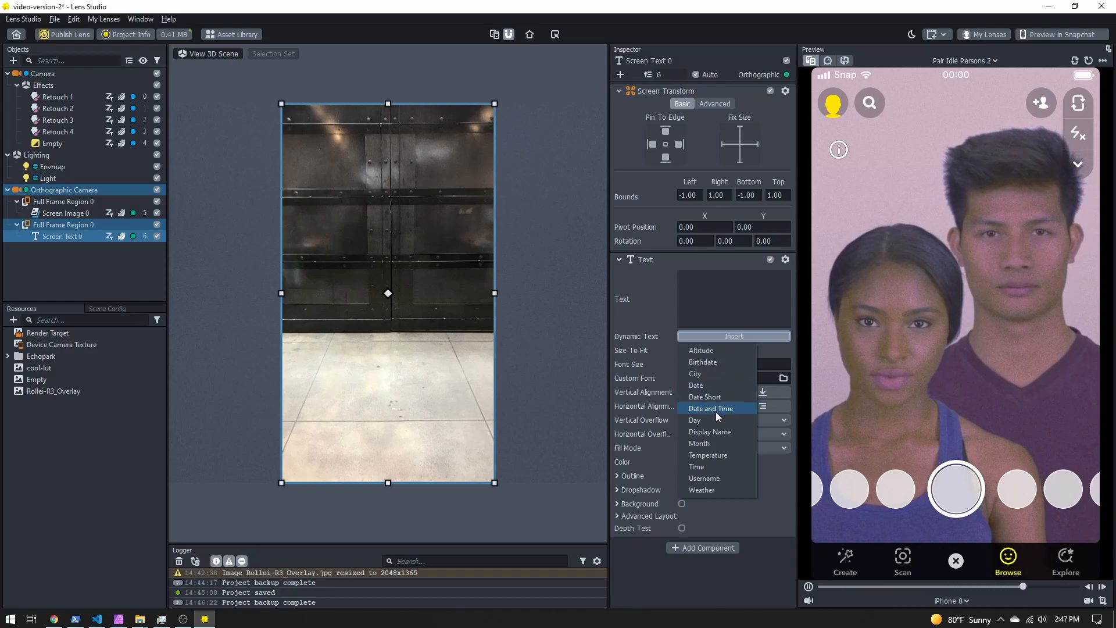
mouse_move(705, 397)
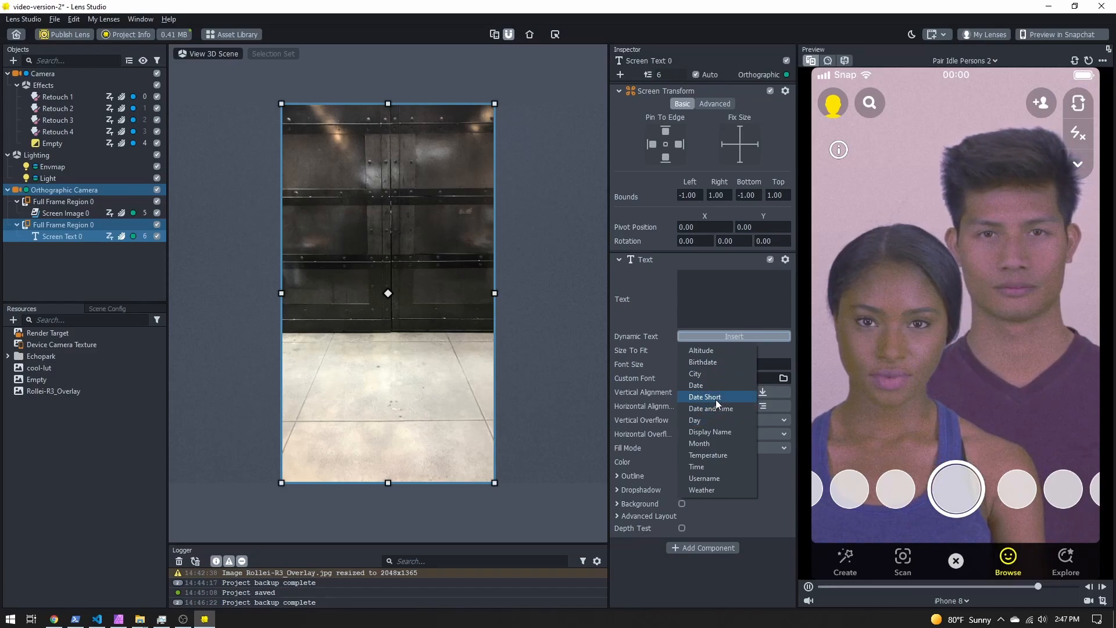
left_click(695, 420)
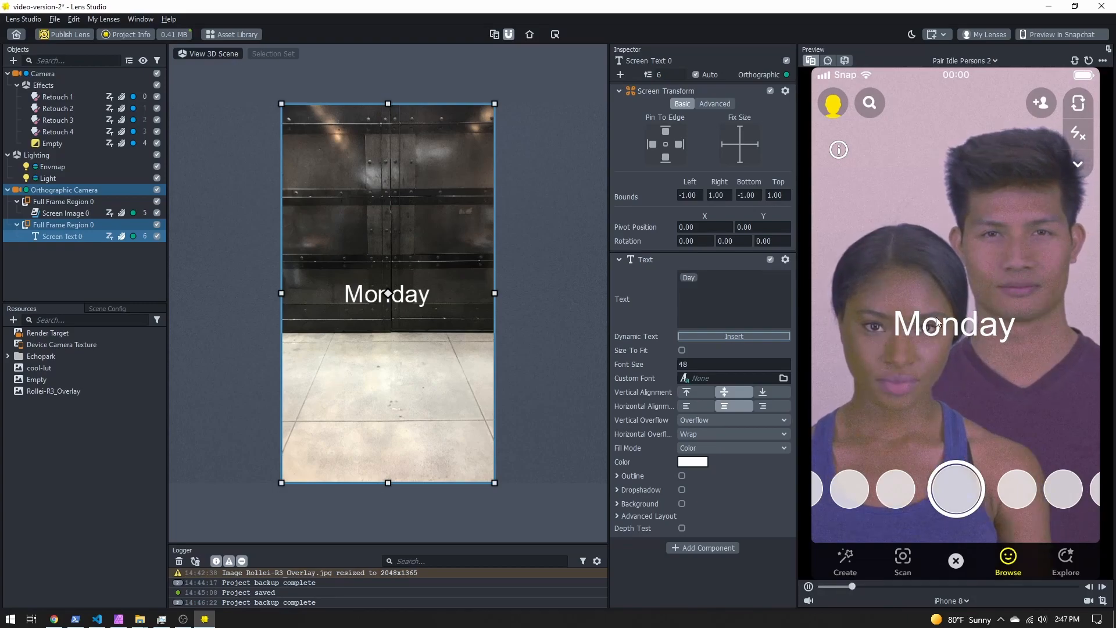
left_click(730, 364)
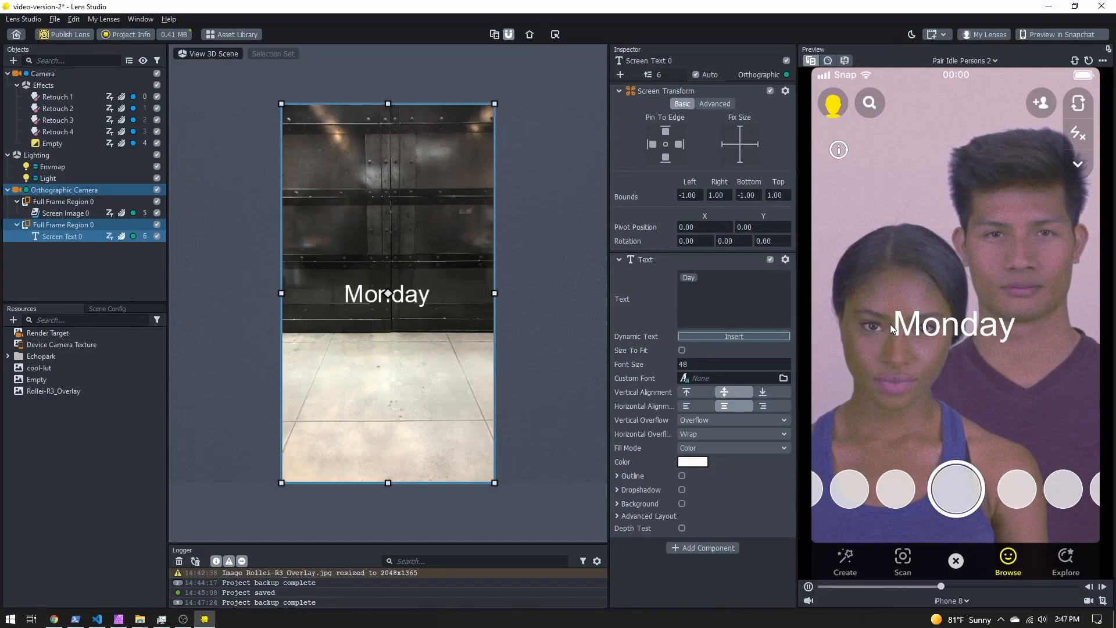
Set font size 30, left horizontal alignment, and pull the text frame in from the edges.
triple_click(733, 363)
type("30")
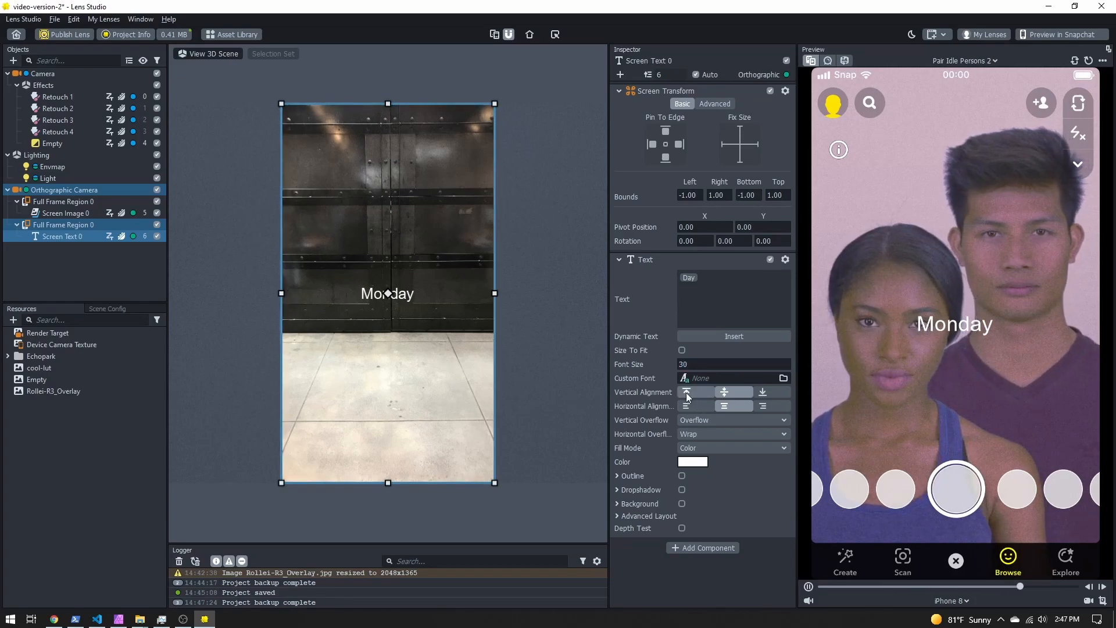
left_click(686, 391)
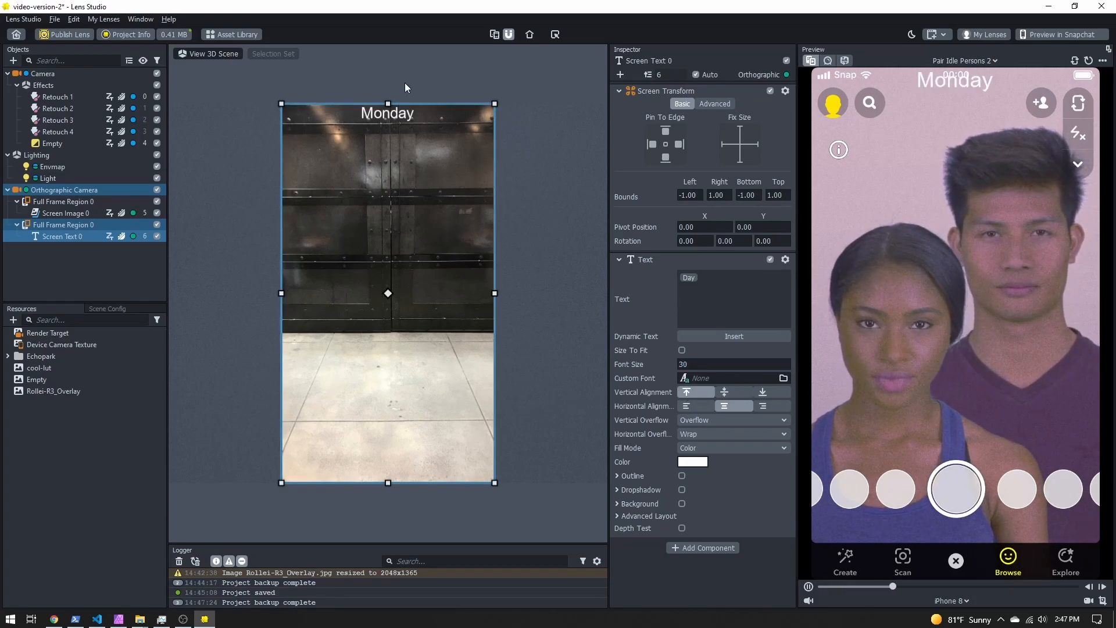
left_click(685, 391)
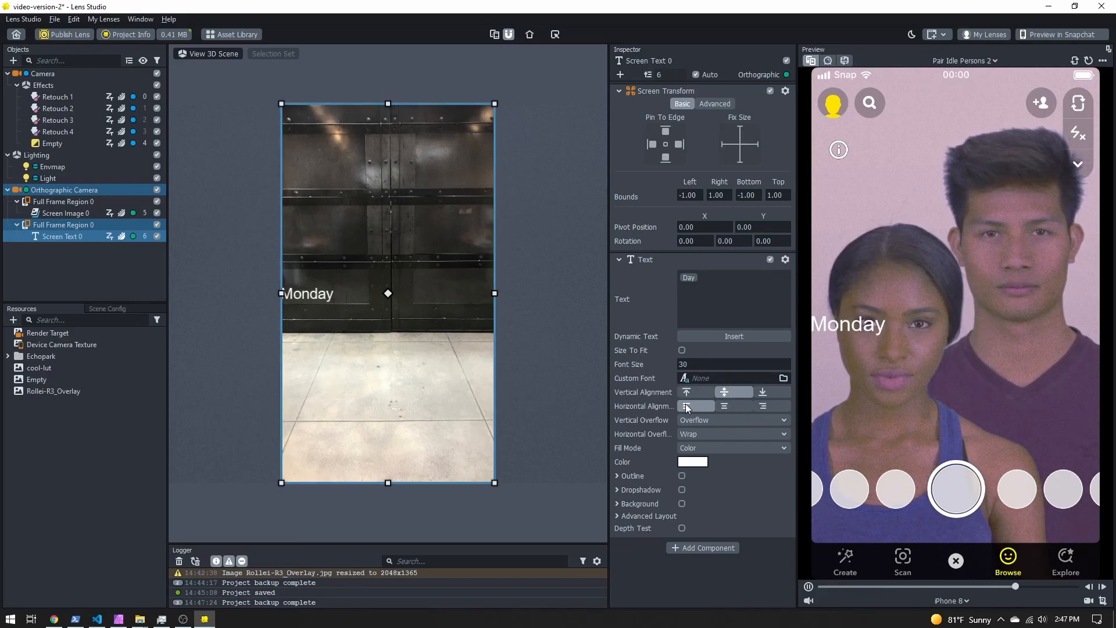
left_click(686, 405)
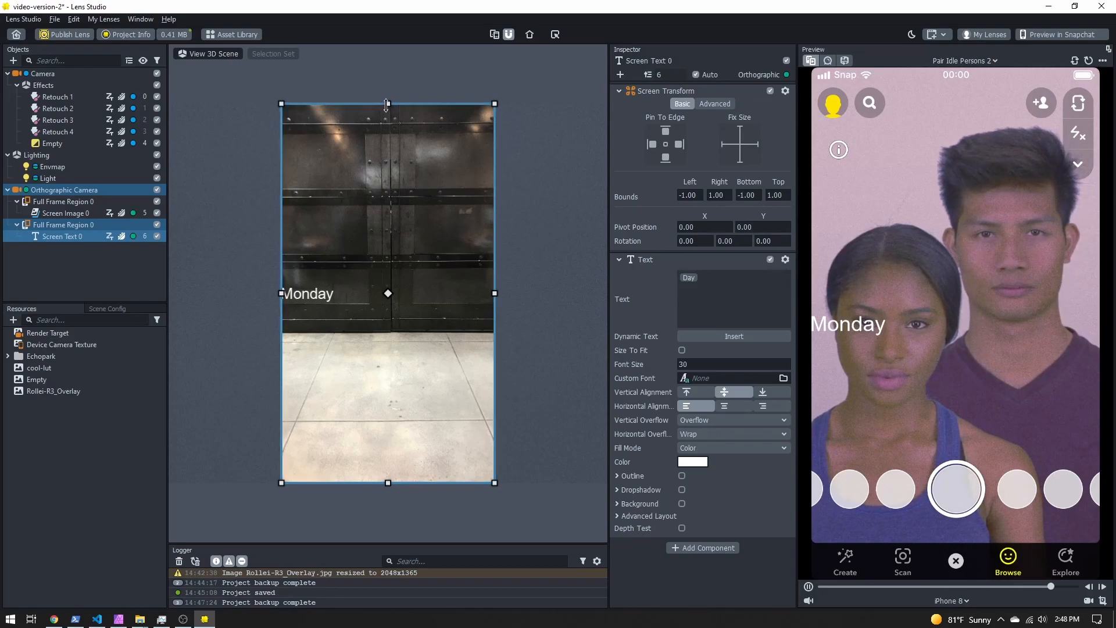
left_click_drag(386, 103, 386, 186)
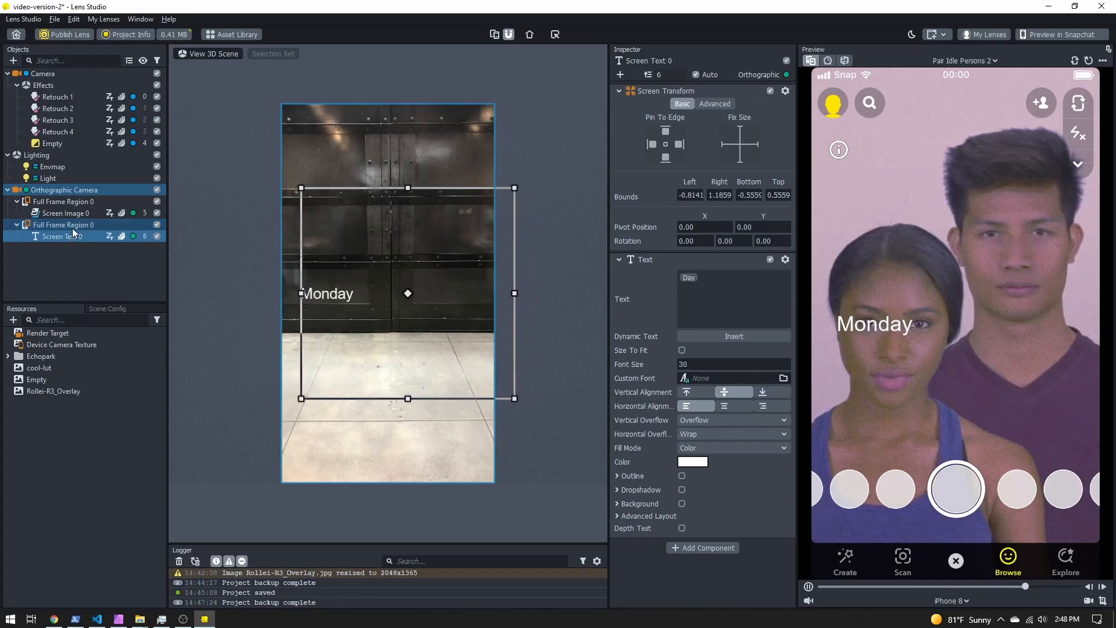
Switch Full Frame Region 0 to the Safe Render area, then reselect Screen Text 0.
left_click(64, 224)
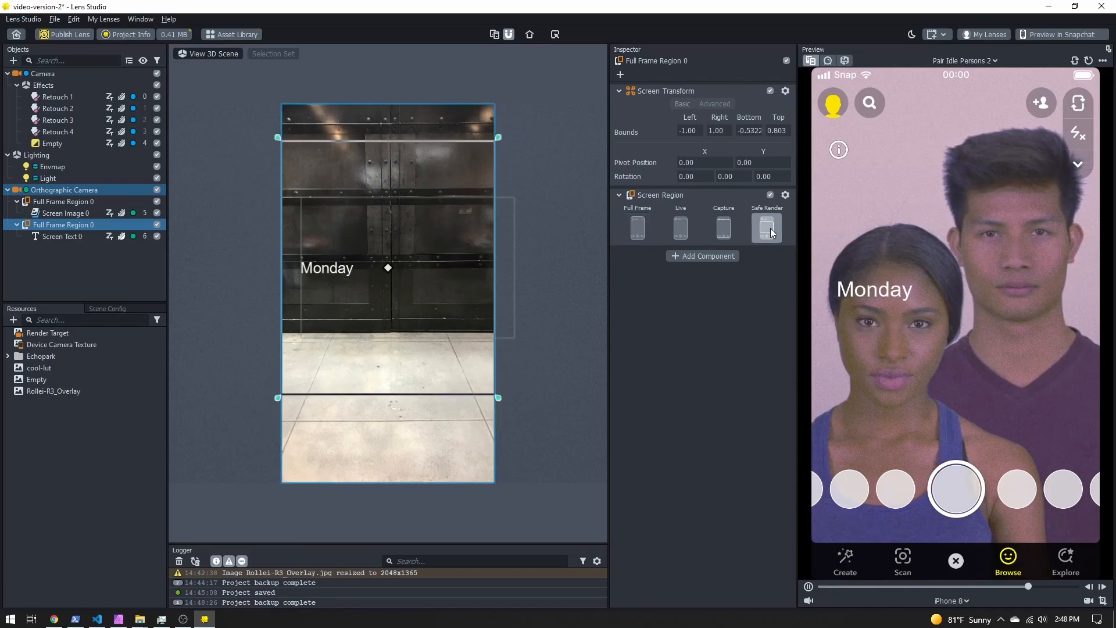
left_click(766, 227)
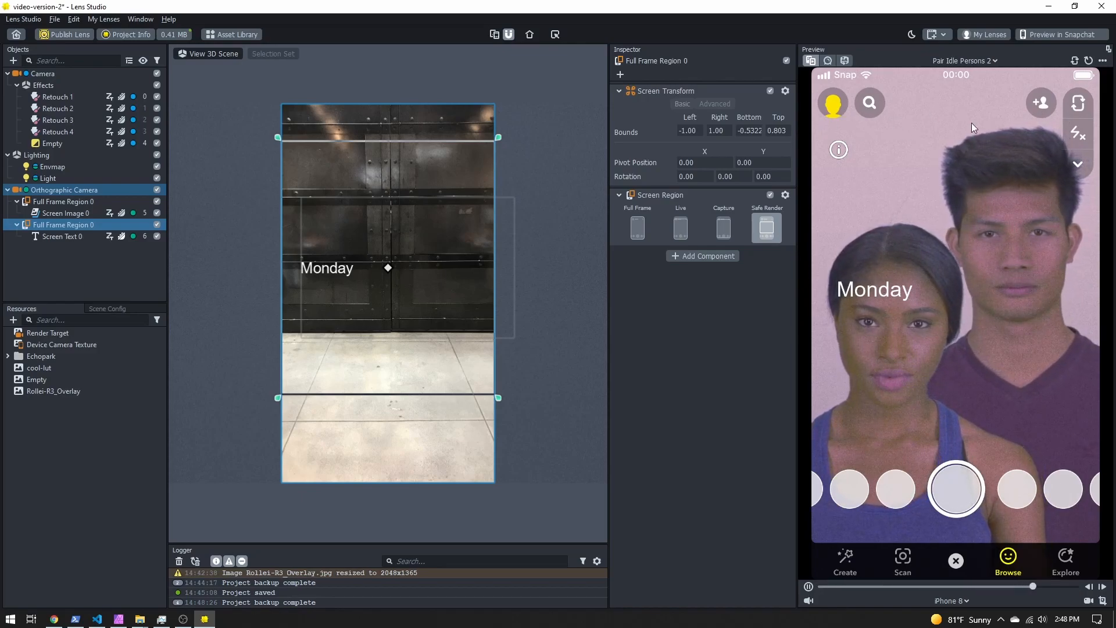
left_click(62, 235)
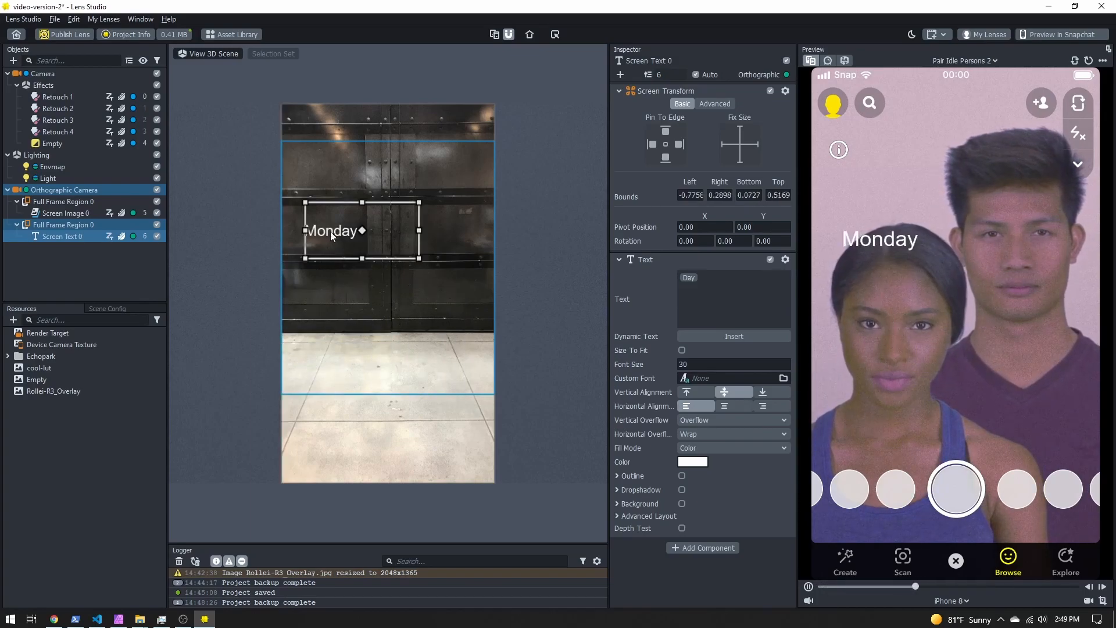
Move the Monday text lower and pin it to the left and bottom edges.
left_click_drag(333, 230, 325, 239)
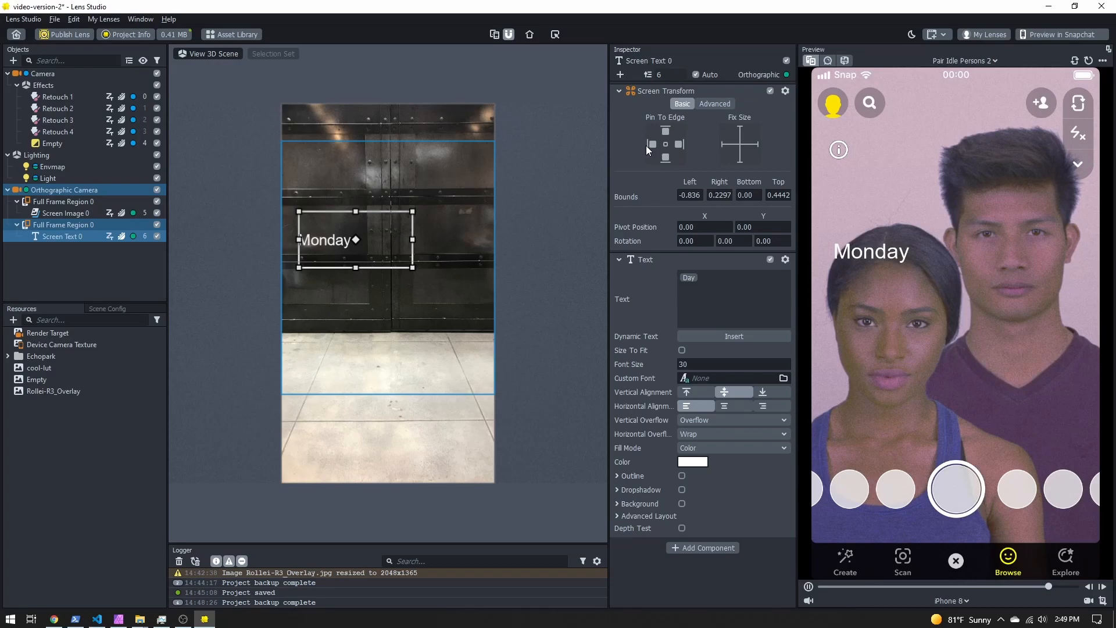
left_click(651, 144)
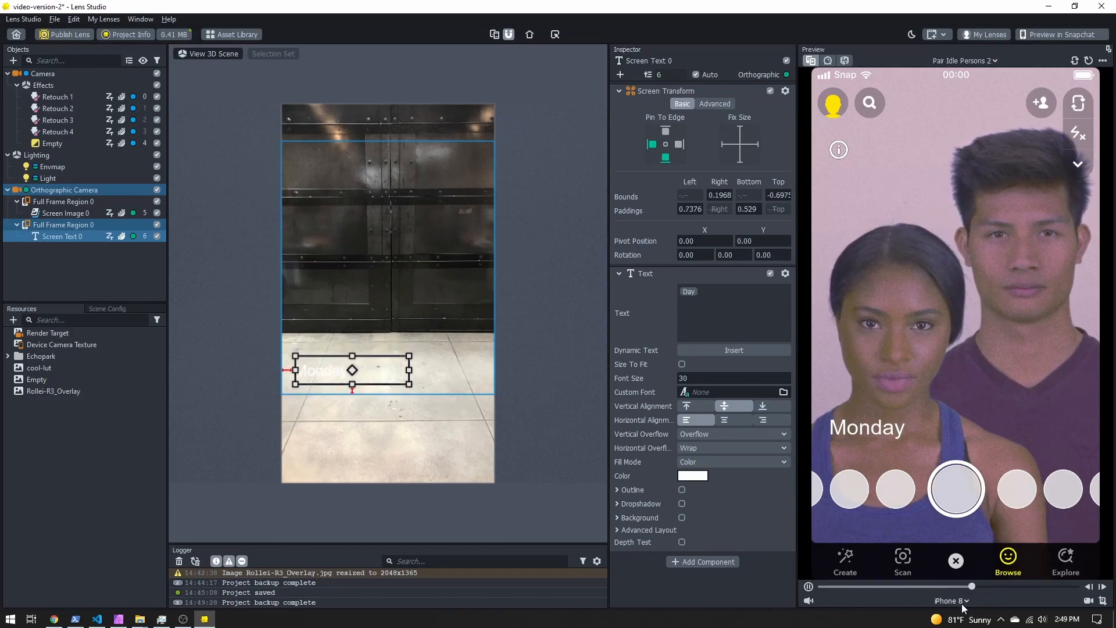
Change the preview device through LG G6 to the iPhone X.
left_click(950, 600)
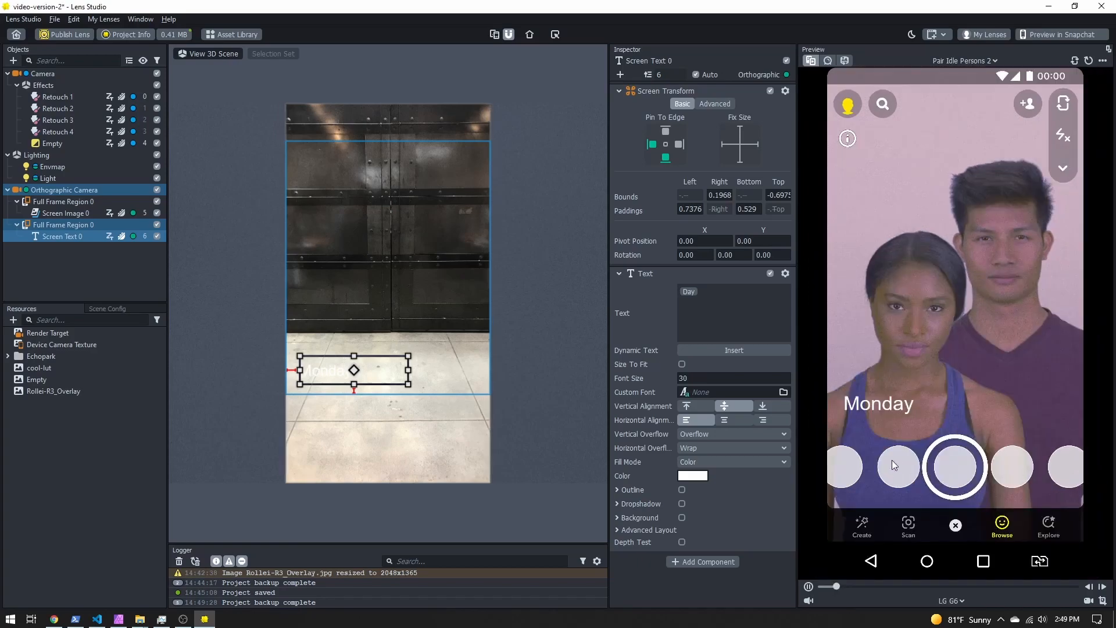
left_click(948, 599)
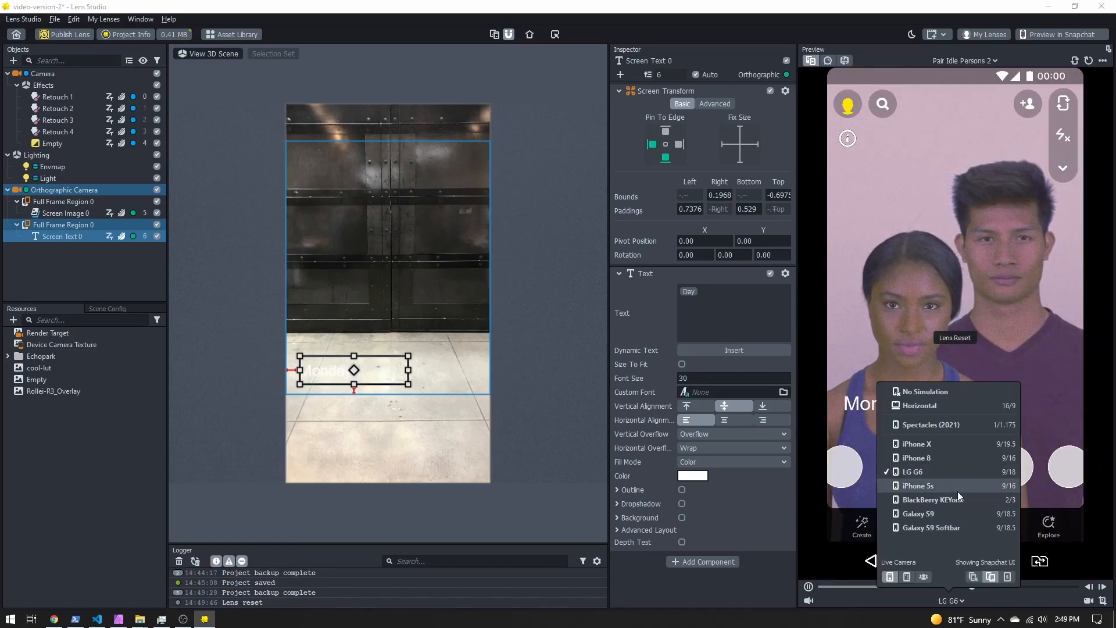
left_click(917, 443)
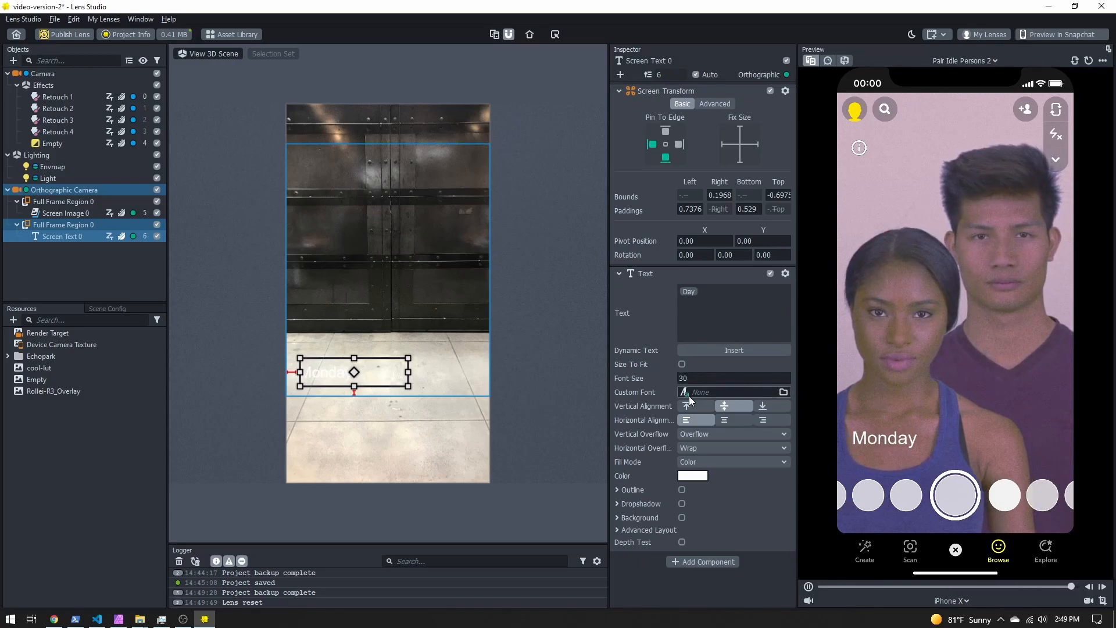
Import the Caveat font resource and confirm it as the text's custom font.
left_click(784, 392)
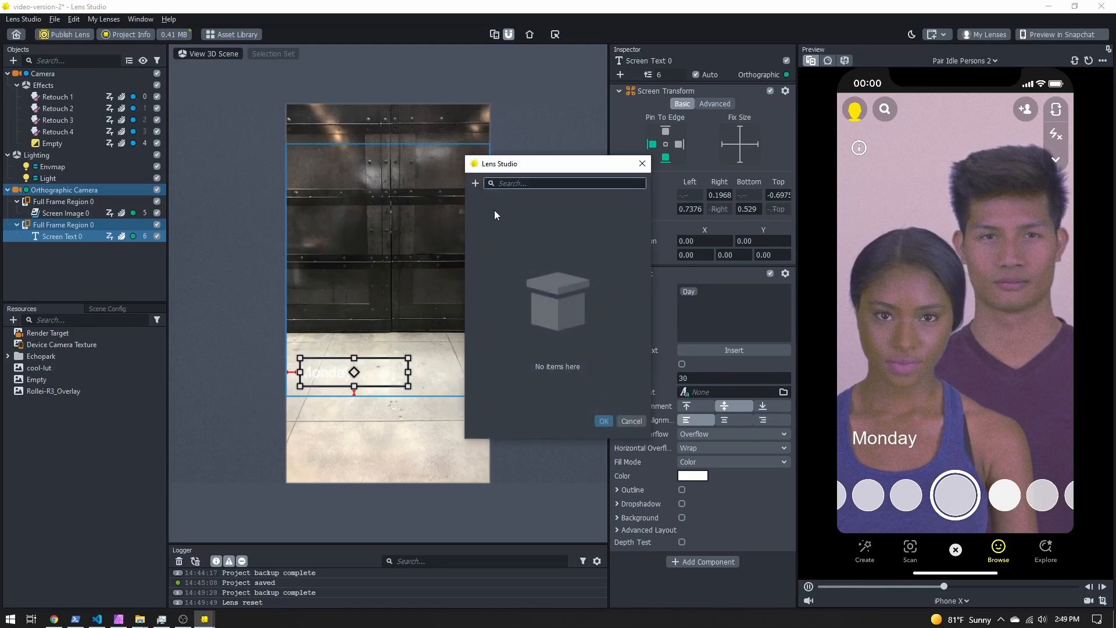
left_click(474, 182)
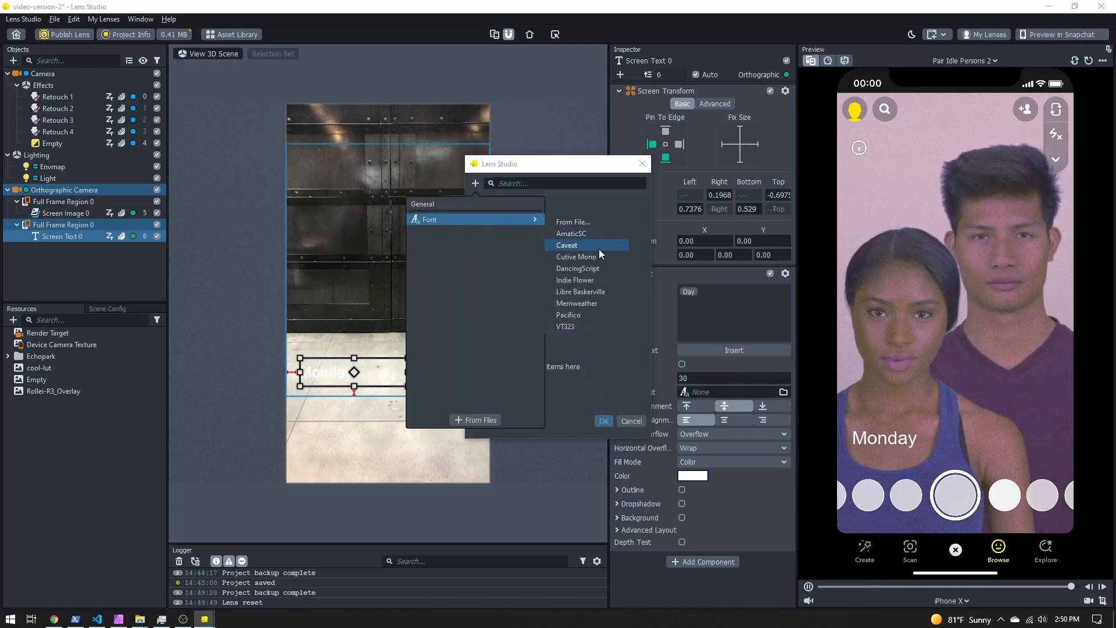
left_click(566, 245)
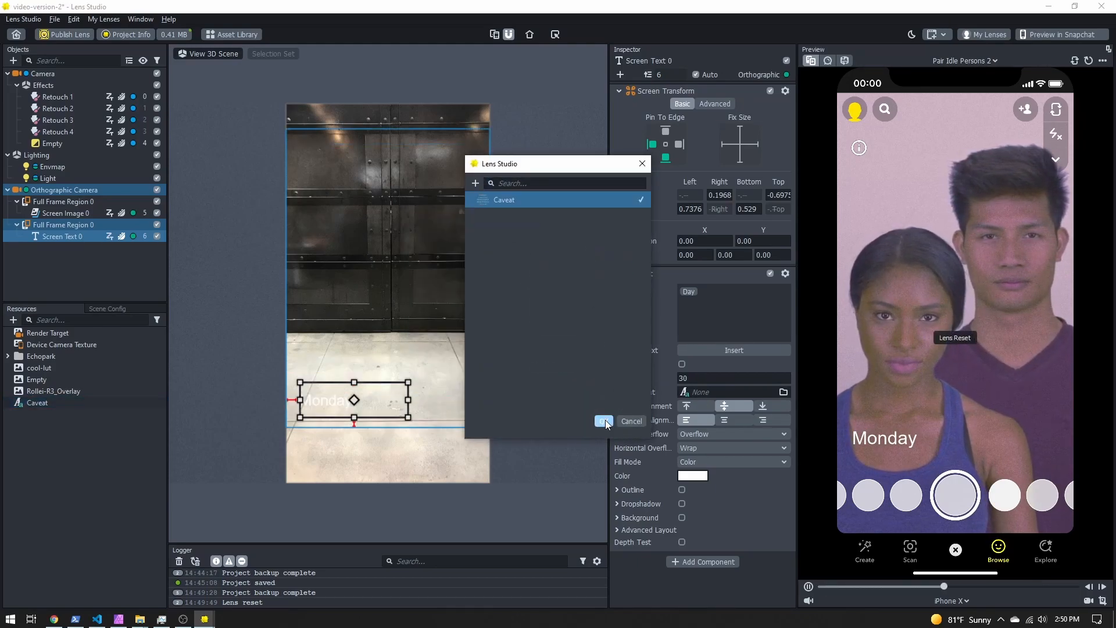
left_click(603, 420)
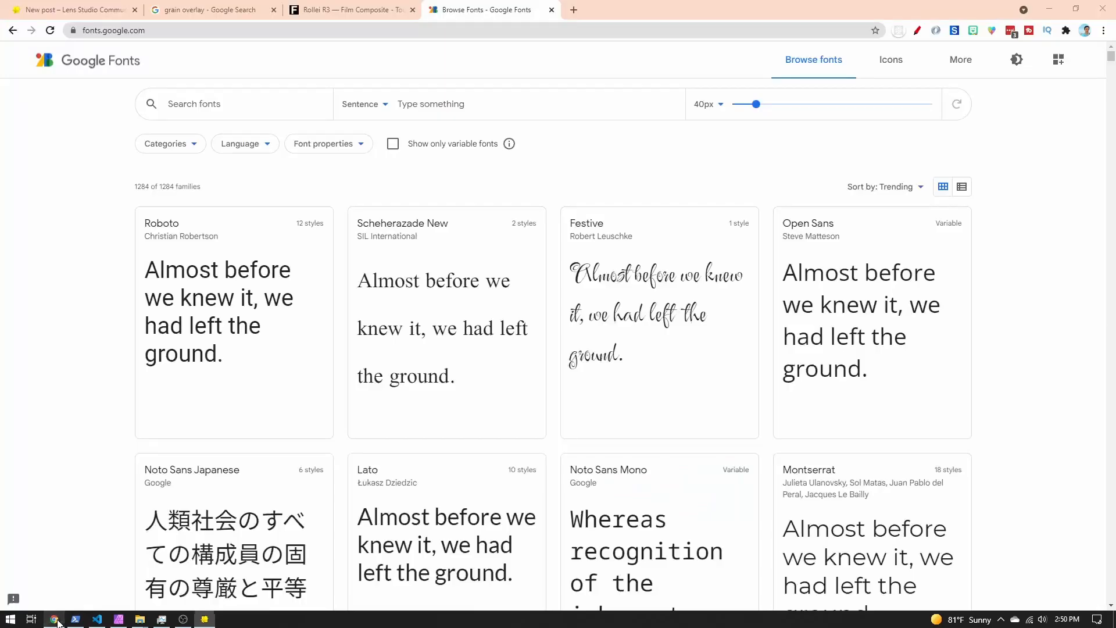
mouse_move(547, 273)
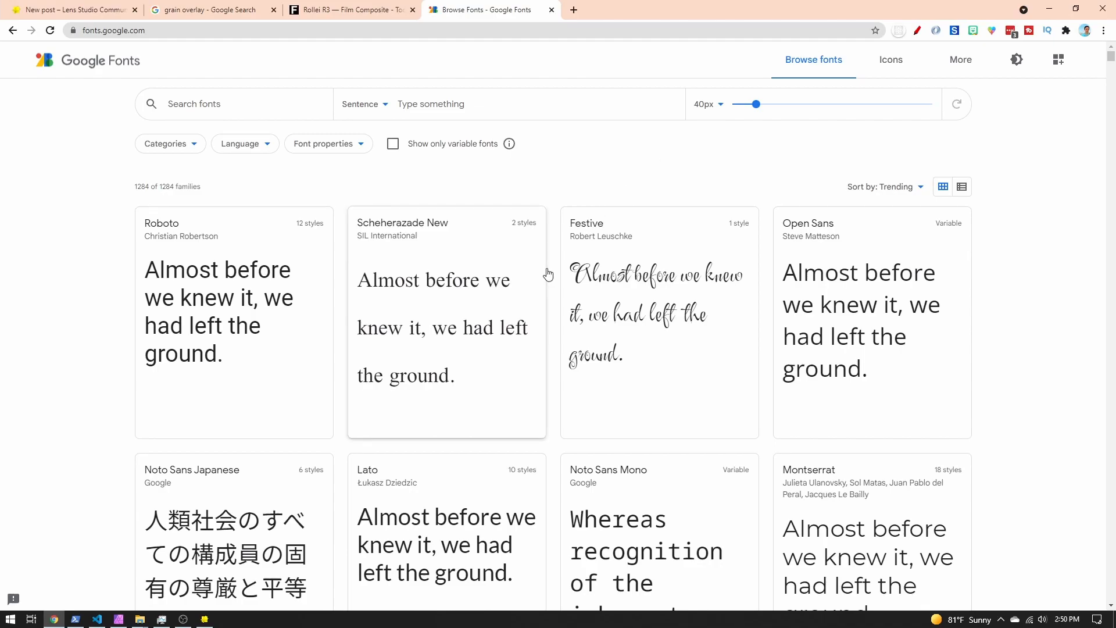
Filter Google Fonts to Handwriting only and open Shadows Into Light, then return to Lens Studio.
left_click(165, 143)
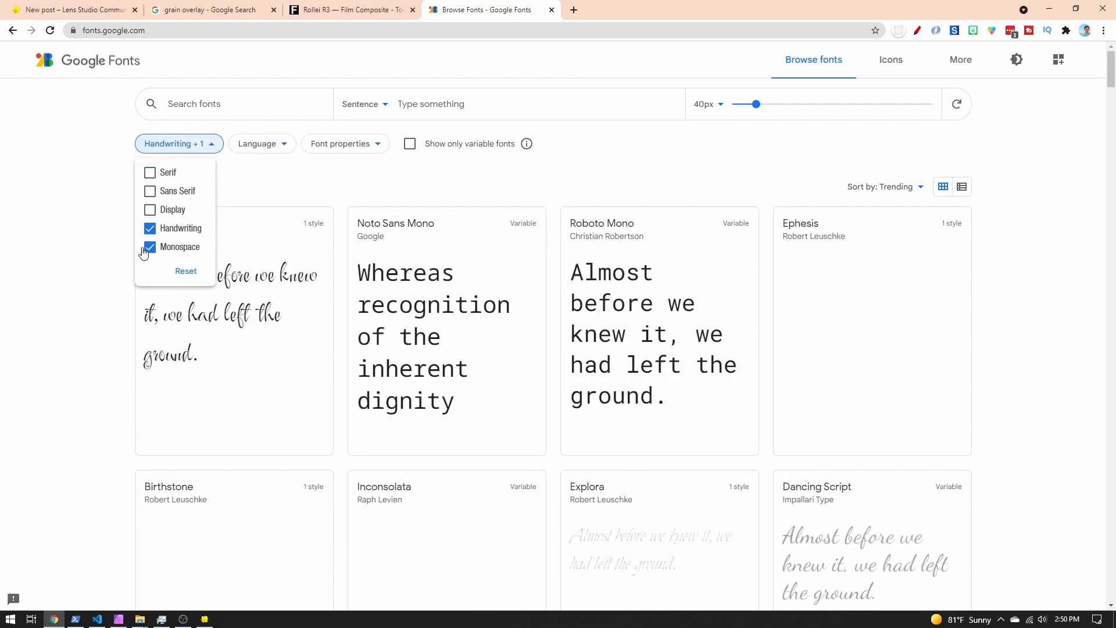
left_click(150, 247)
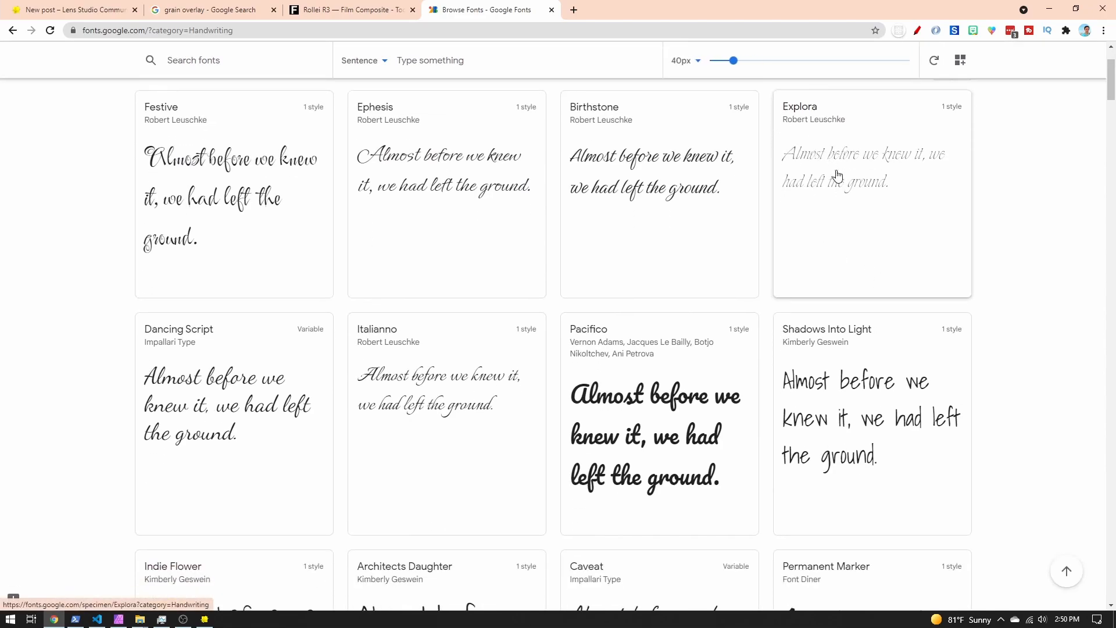
mouse_move(835, 418)
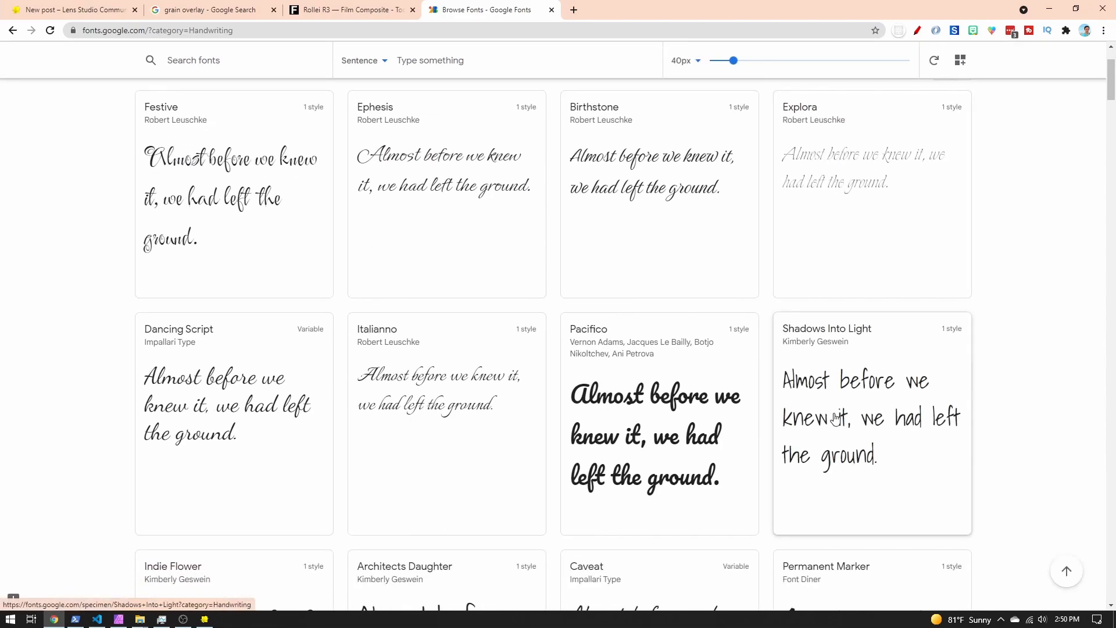
left_click(871, 419)
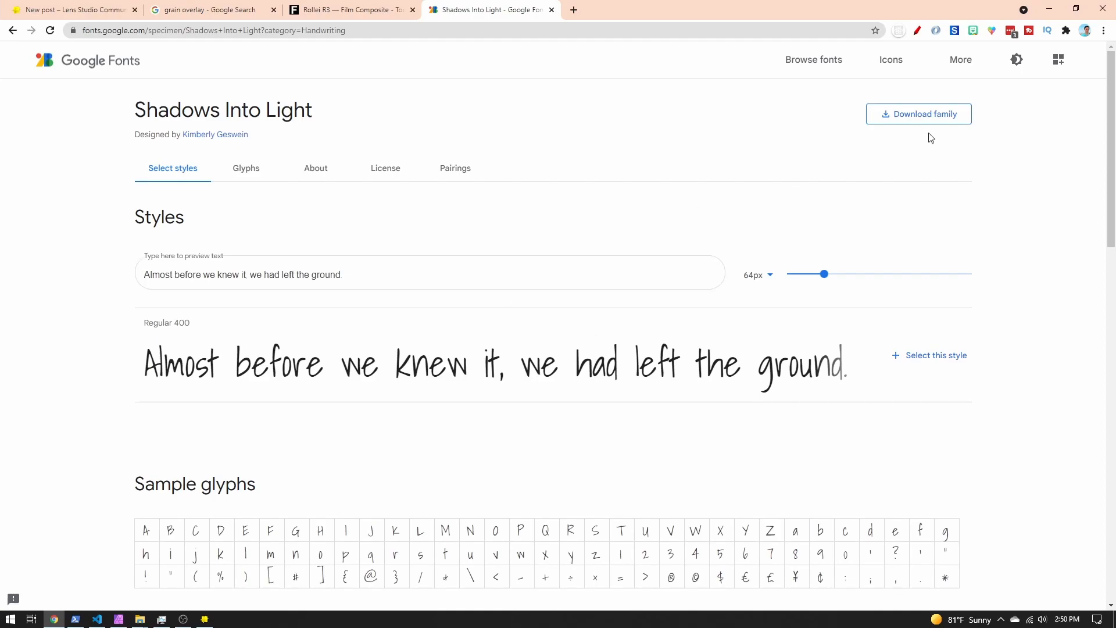
mouse_move(516, 446)
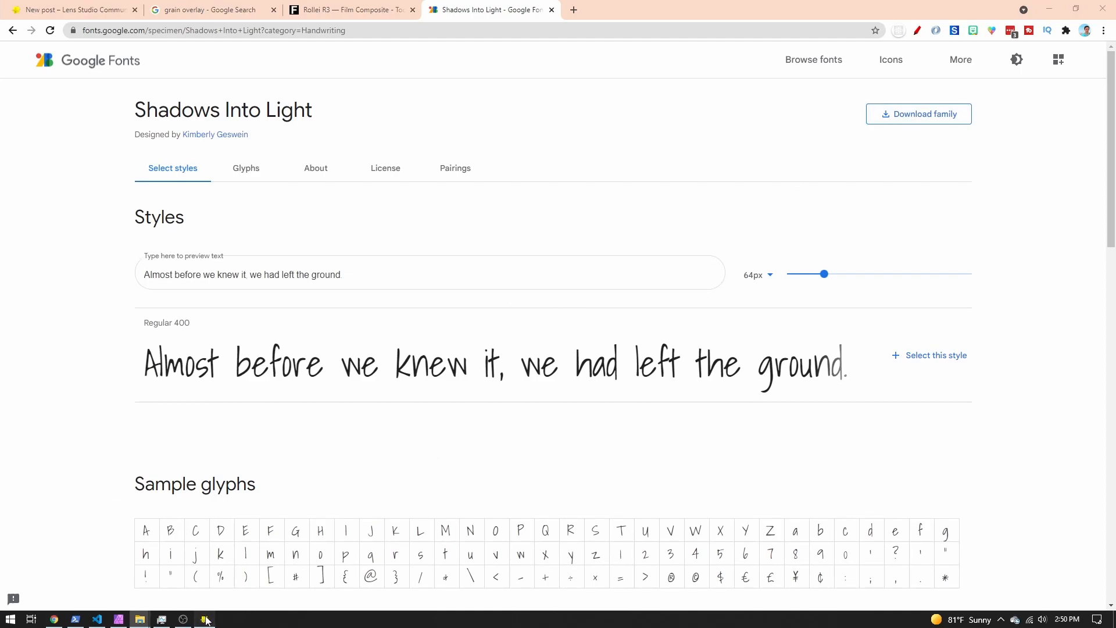
left_click(204, 618)
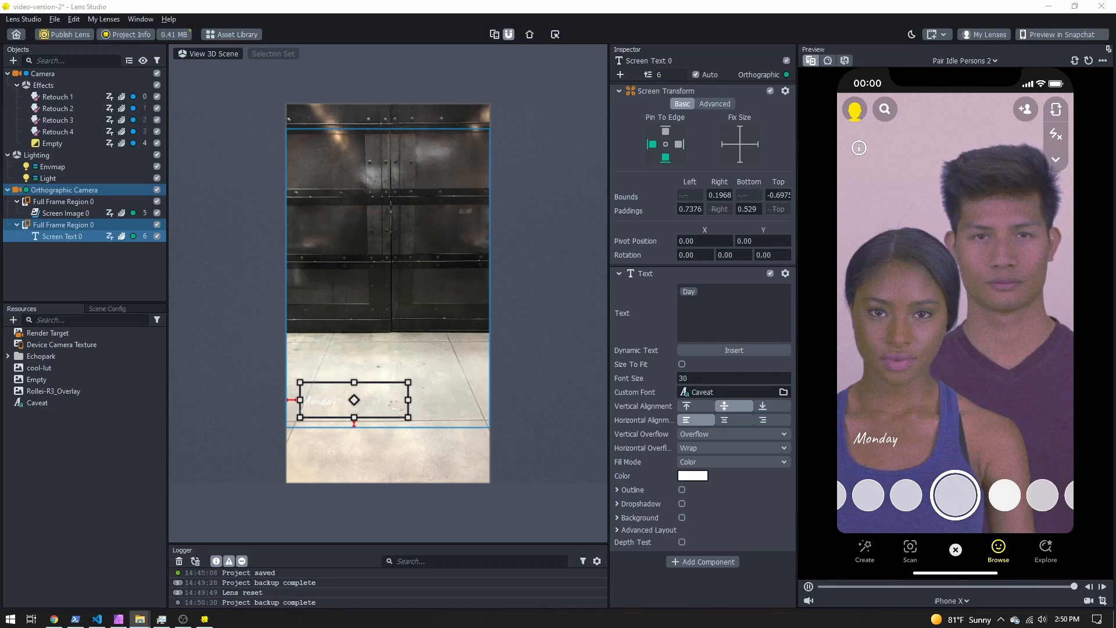
Pick ShadowsIntoLight-Regular as the Monday text's custom font.
left_click(67, 414)
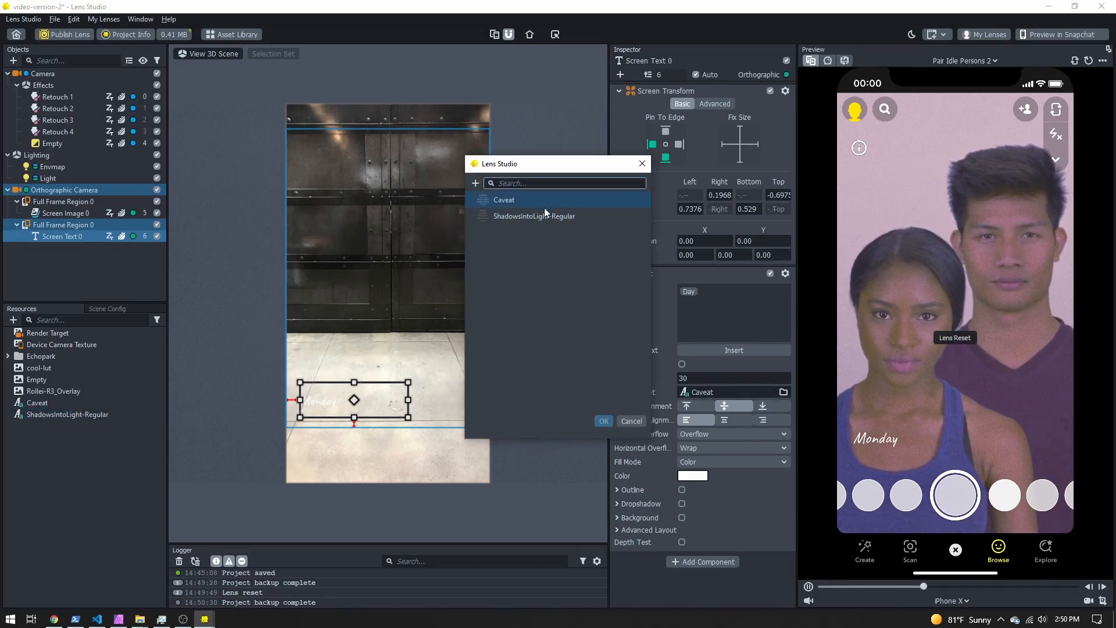
left_click(533, 216)
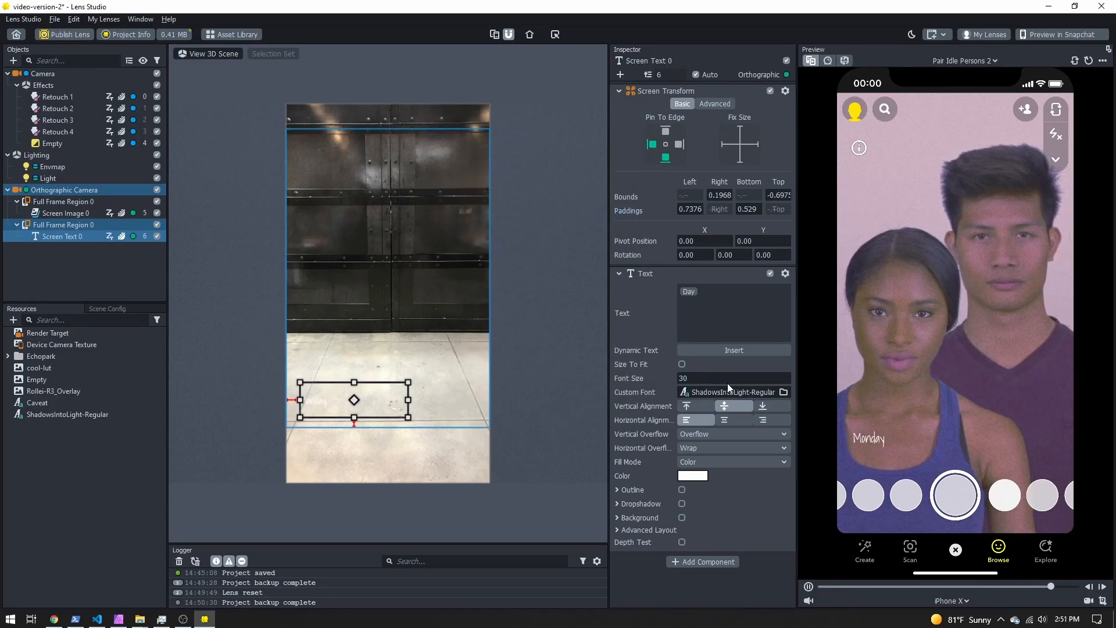